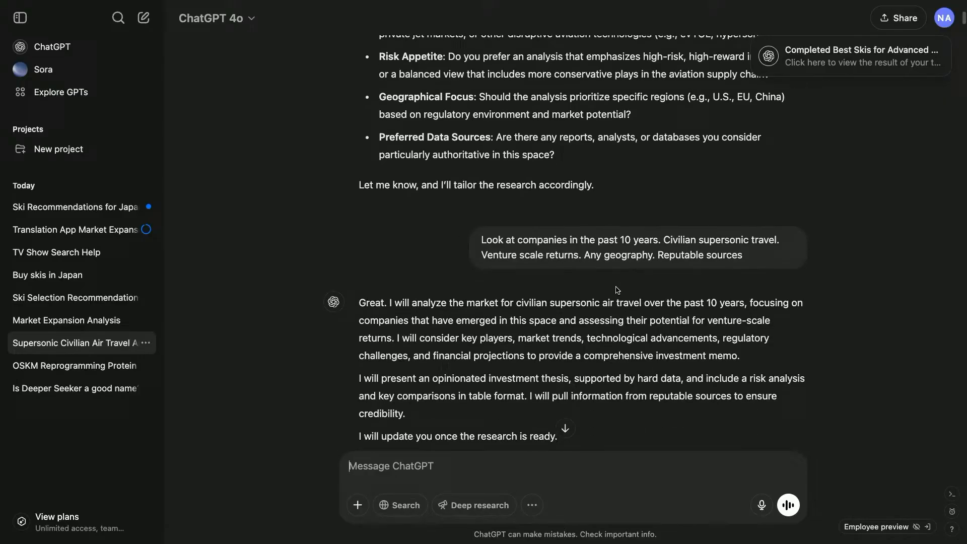
scroll("down", 3)
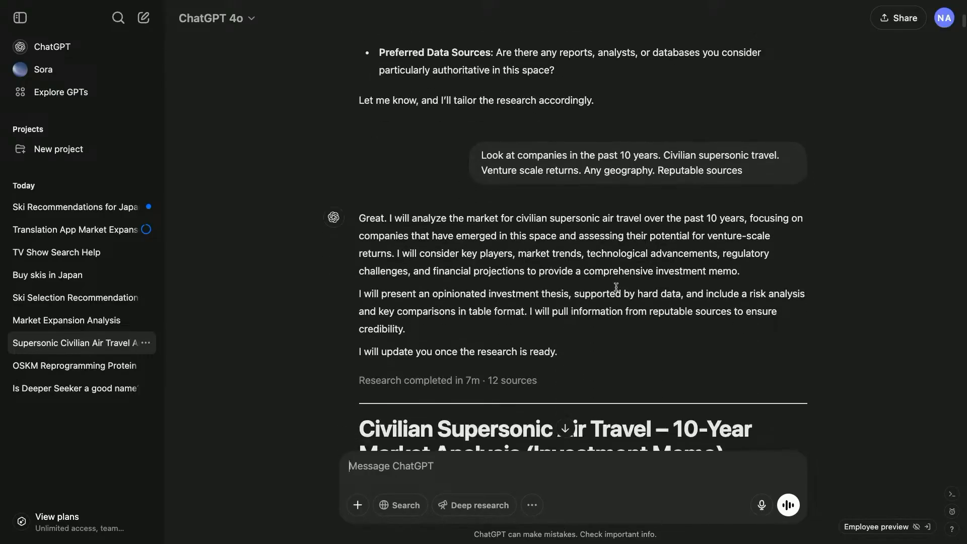